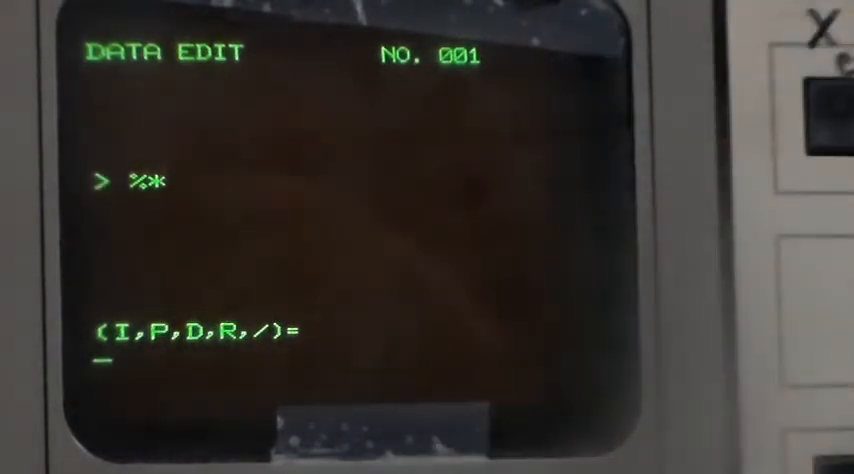
text(I)
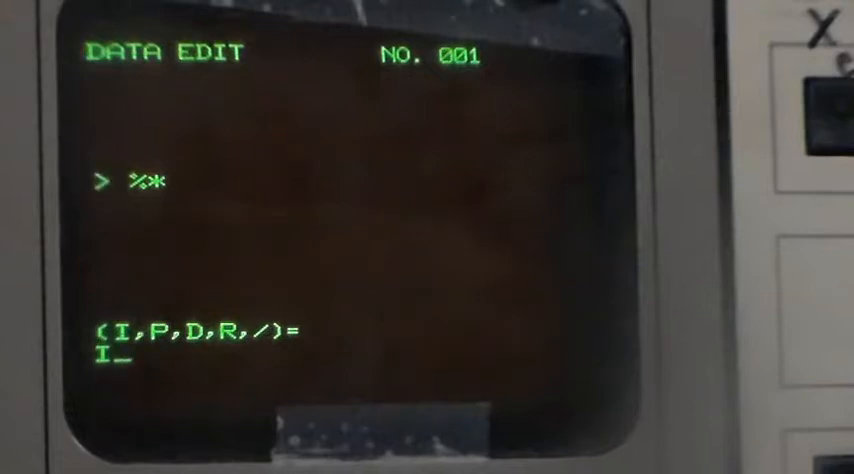
text(N123*)
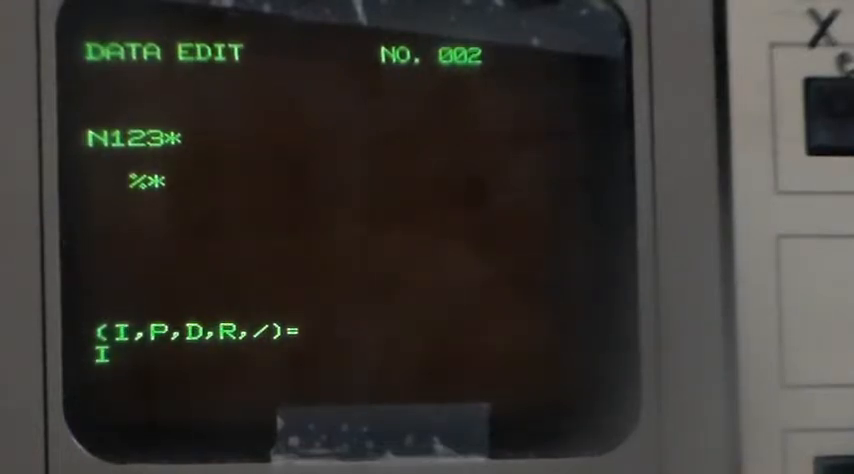
text(N)
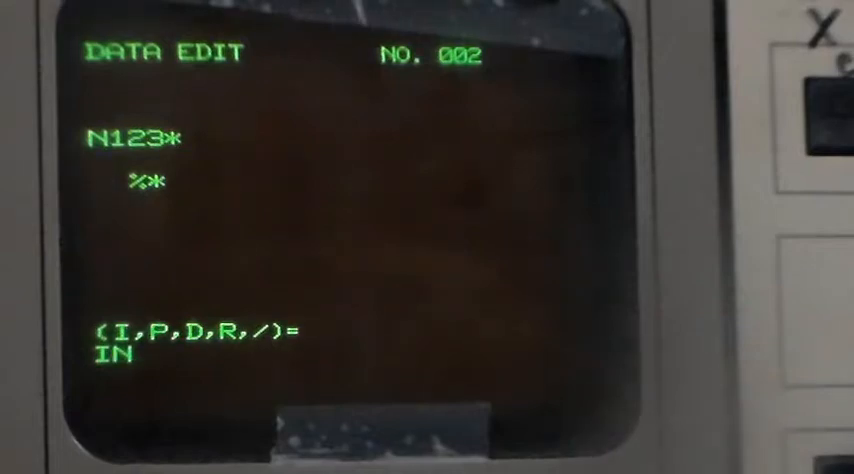
text(1)
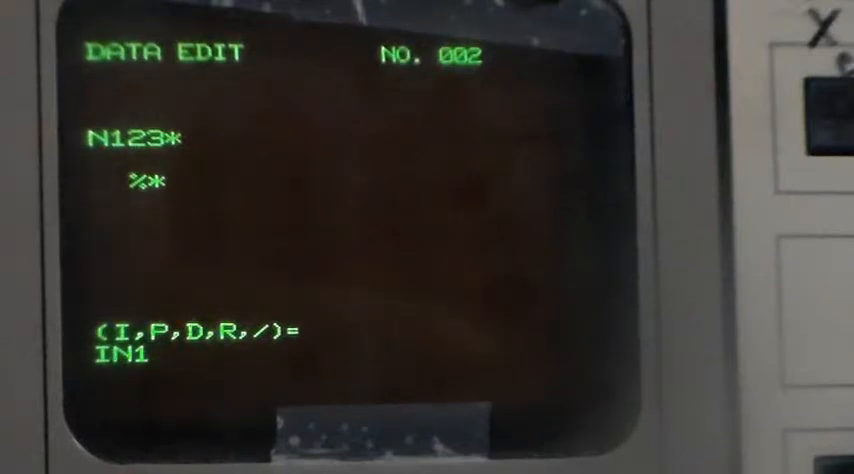
text(G)
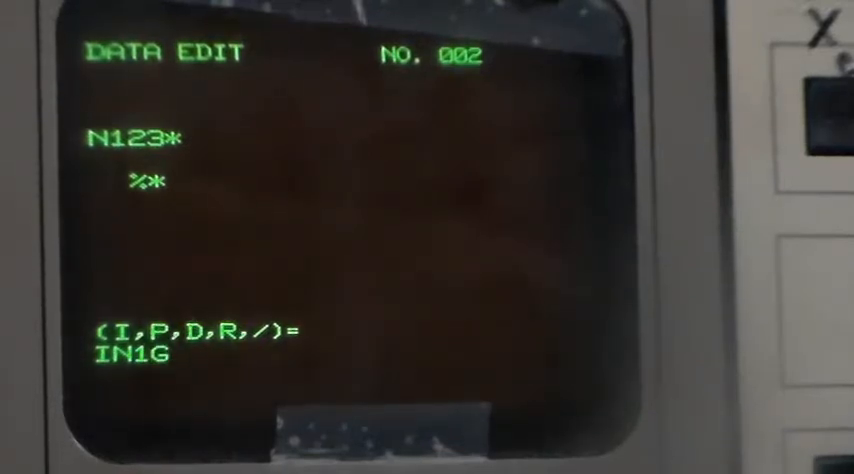
text(21)
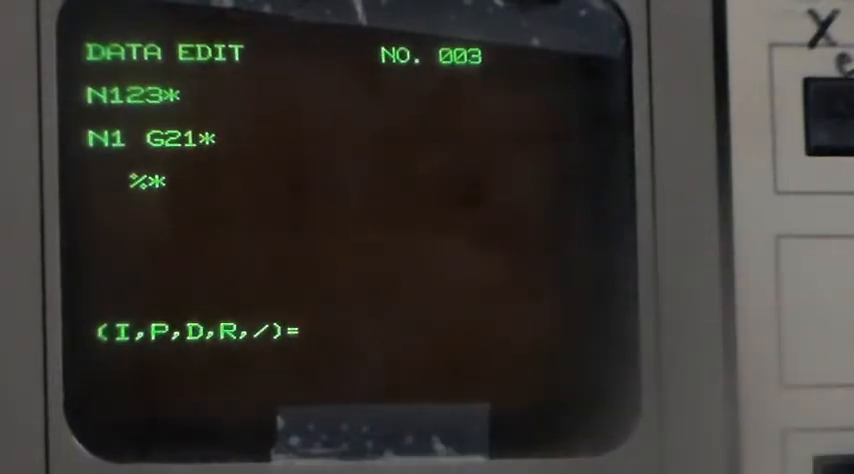
text(IG)
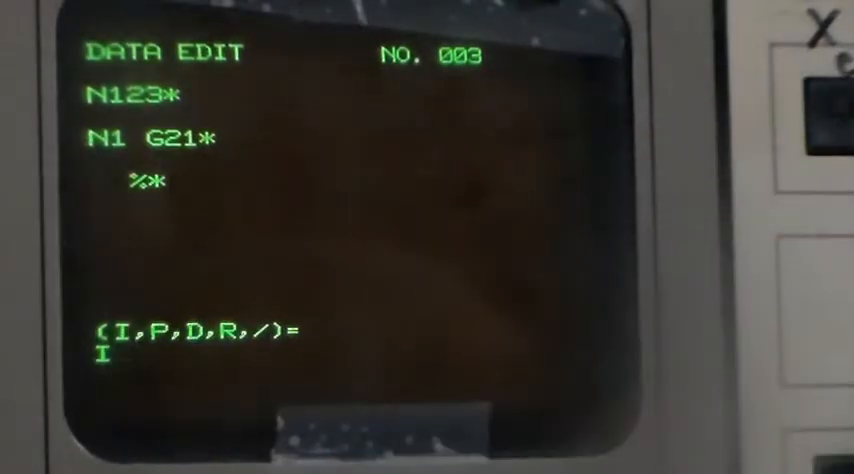
text(N2)
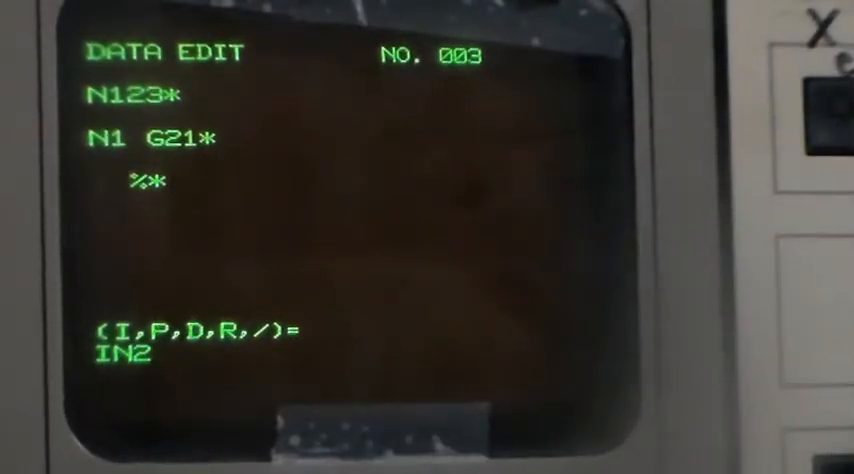
text(G91)
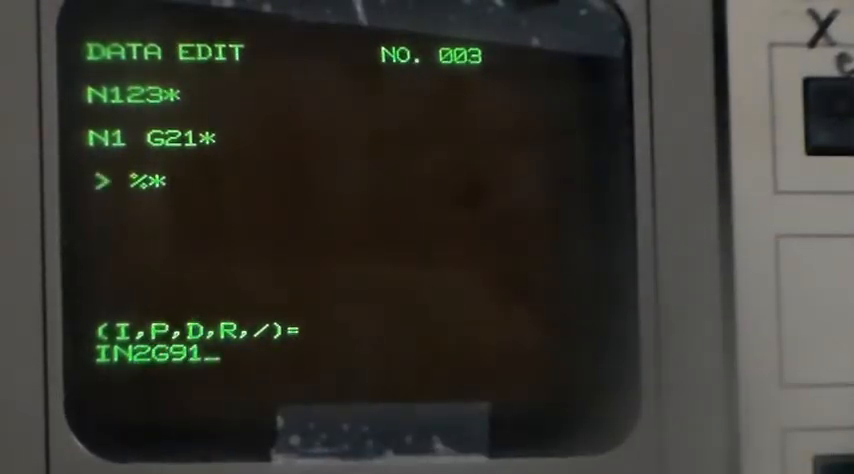